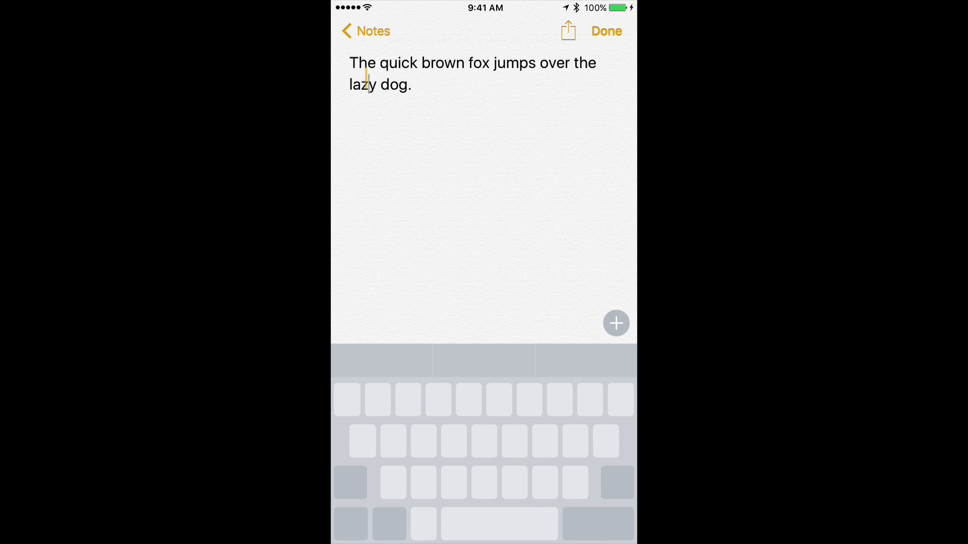
Slide the cursor in trackpad mode past 'brown', then back into that word.
{"action": "left_click", "coordinate": [526, 63]}
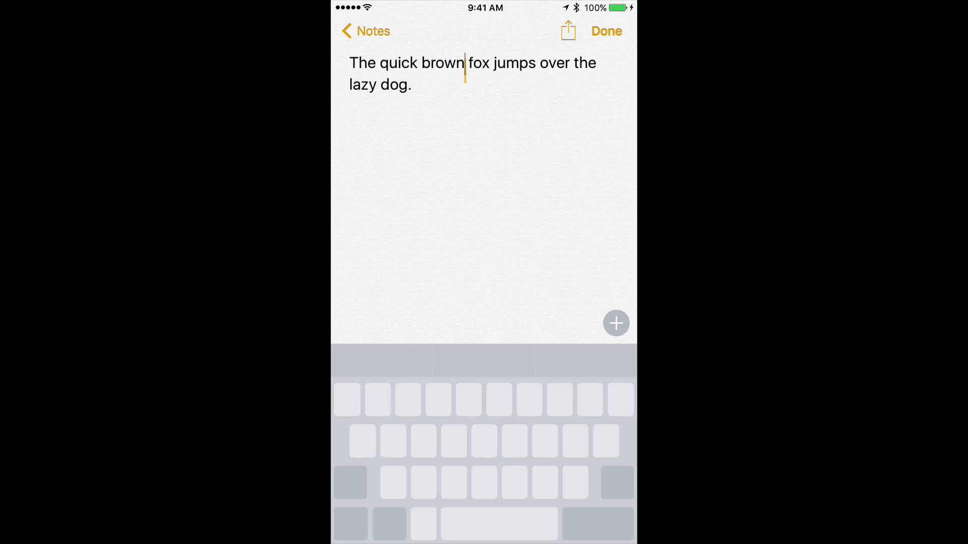
{"action": "left_click", "coordinate": [361, 62]}
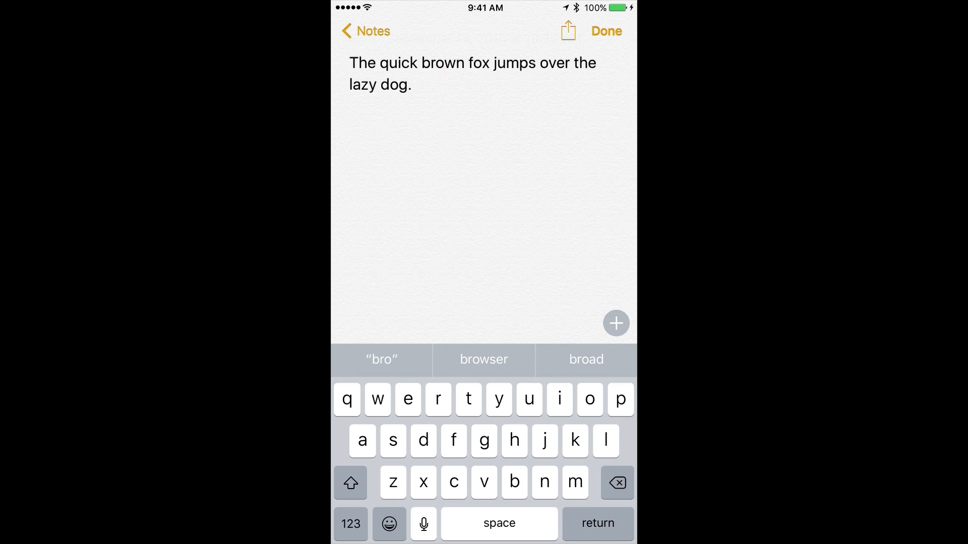
{"action": "left_click", "coordinate": [443, 62]}
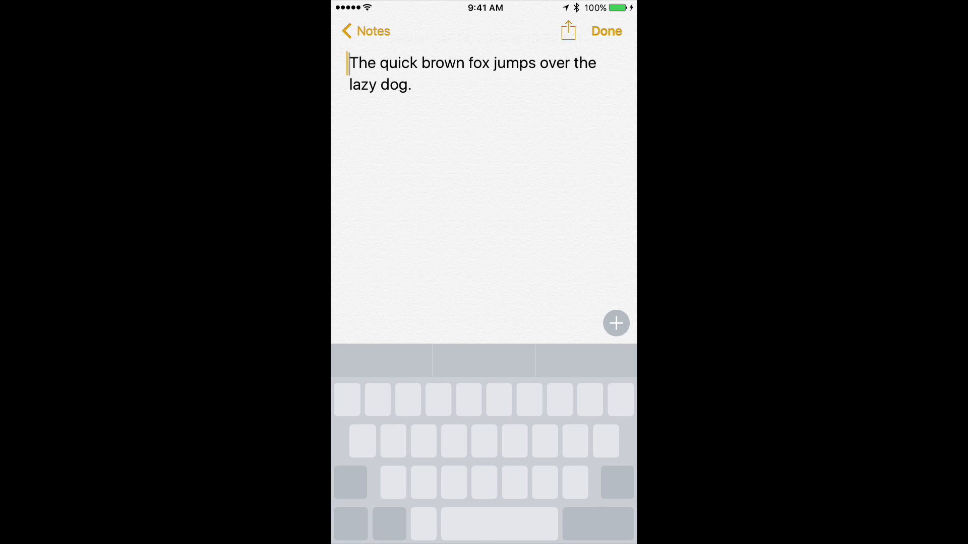
Select 'The' and extend the selection through 'quick brown'.
{"action": "double_click", "coordinate": [363, 63]}
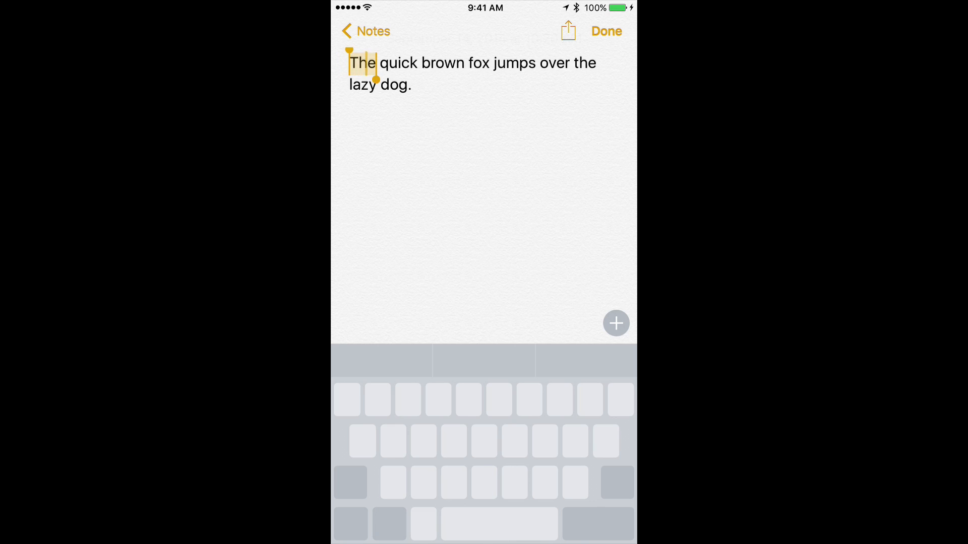
{"action": "left_click_drag", "start_coordinate": [375, 80], "coordinate": [464, 80]}
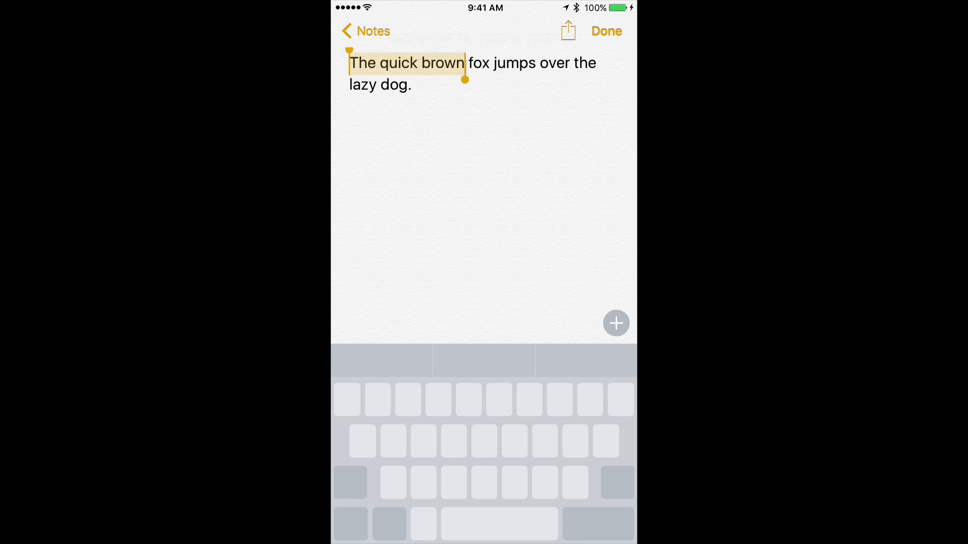
{"action": "left_click_drag", "start_coordinate": [464, 79], "coordinate": [534, 79]}
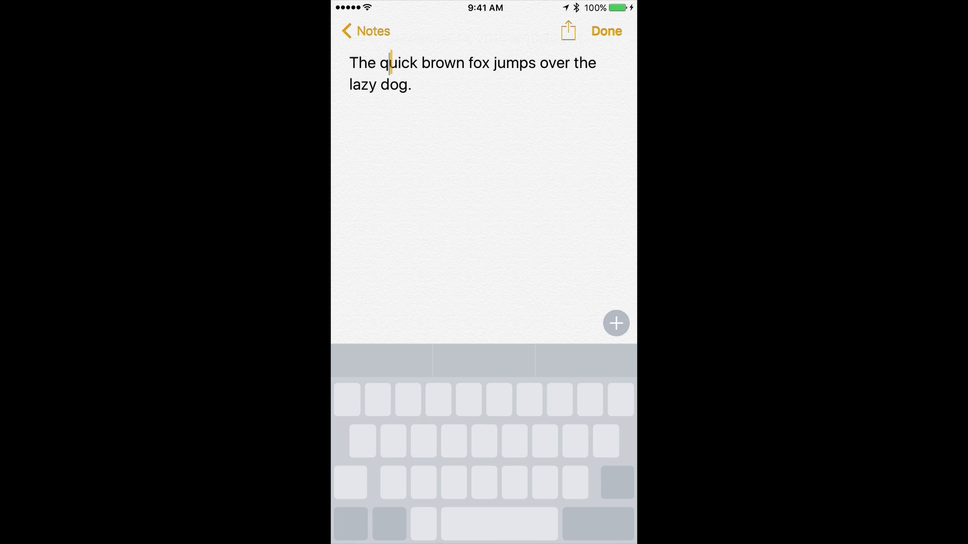
Place the insertion point just after the 'q' in 'quick', clearing the selection.
{"action": "double_click", "coordinate": [398, 63]}
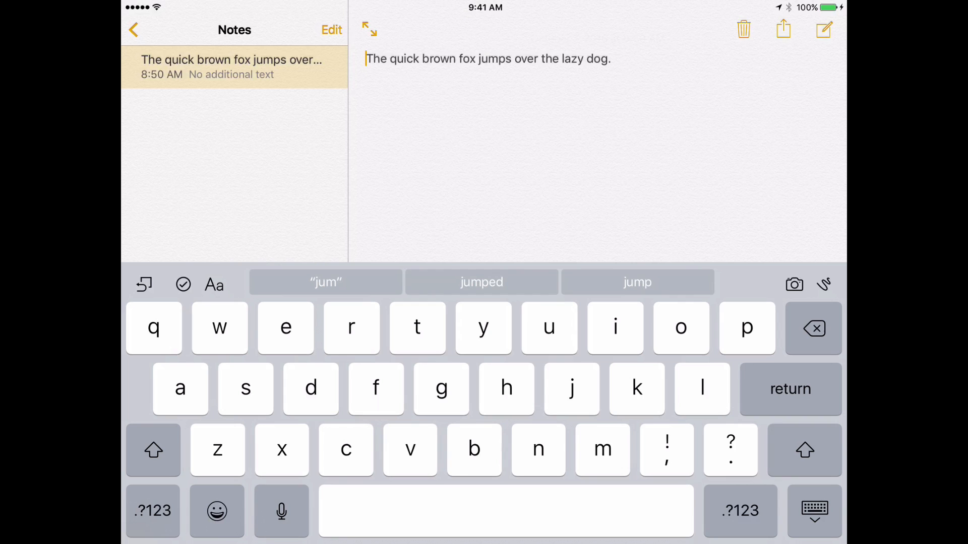
Move the iPad cursor past 'jumps', then back to just before 'brown'.
{"action": "left_click", "coordinate": [507, 389]}
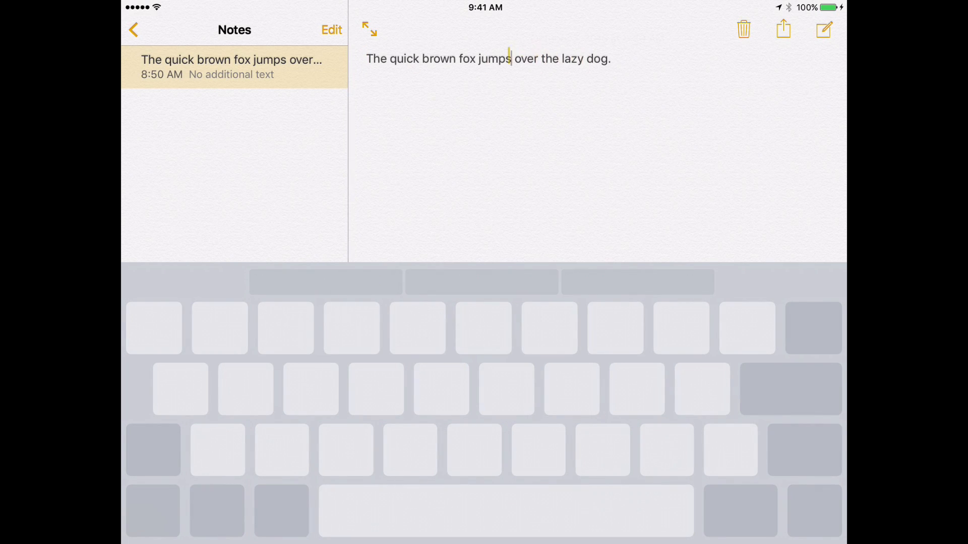
{"action": "left_click", "coordinate": [423, 59]}
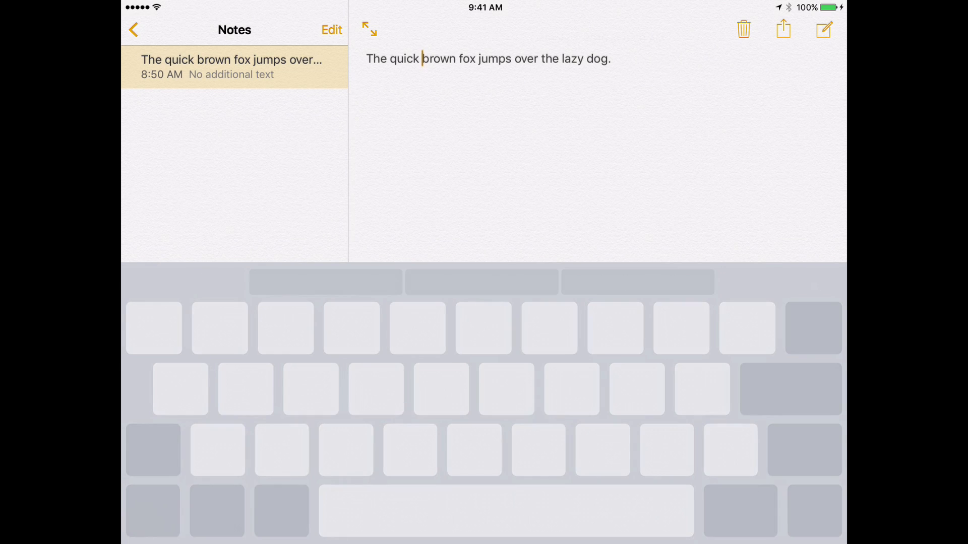
Start a selection at 'brown' and extend it through 'lazy'.
{"action": "double_click", "coordinate": [438, 59]}
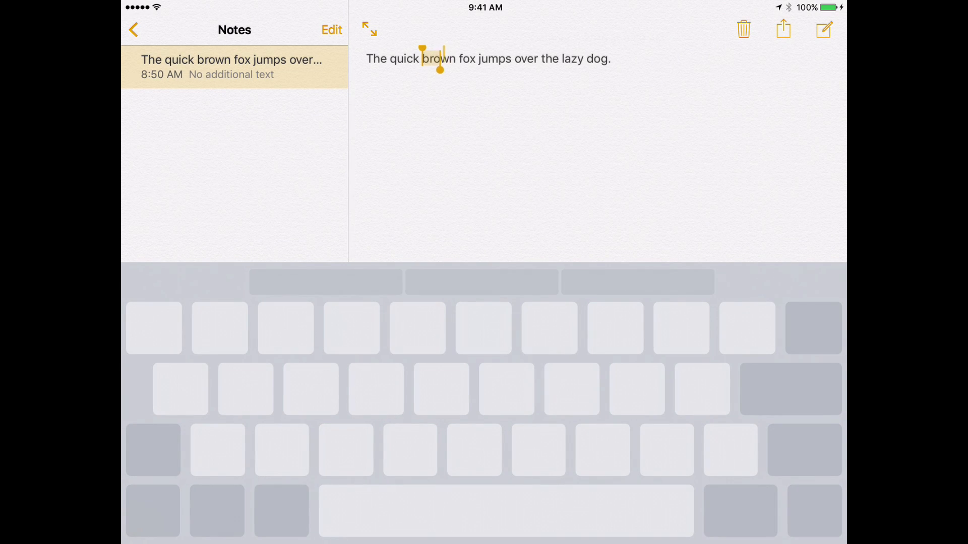
{"action": "left_click_drag", "start_coordinate": [441, 66], "coordinate": [577, 66]}
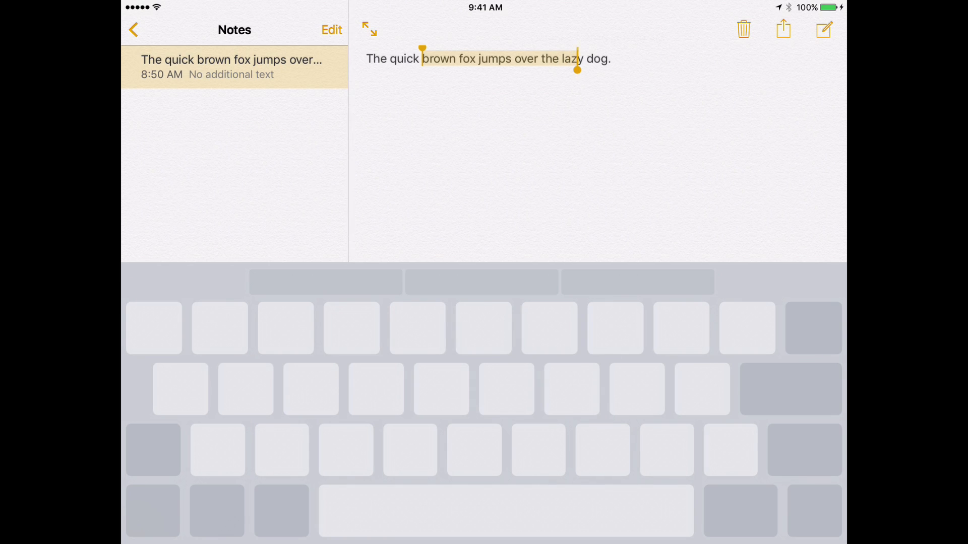